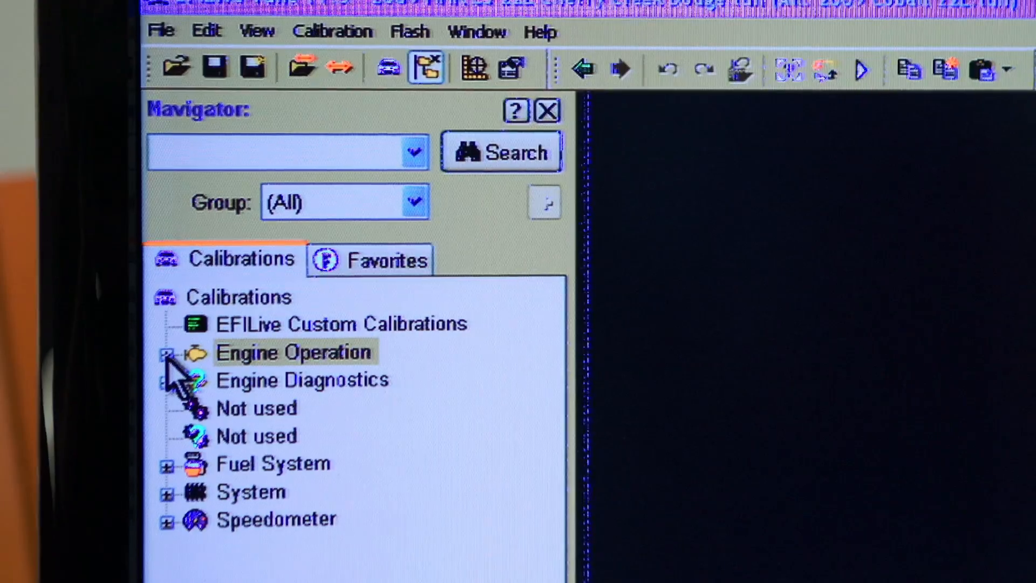
- Expand Engine Operation in the Calibrations tree, revealing the Fuel > Flex Fuel > Parameters entry
{"action": "left_click", "coordinate": [168, 352]}
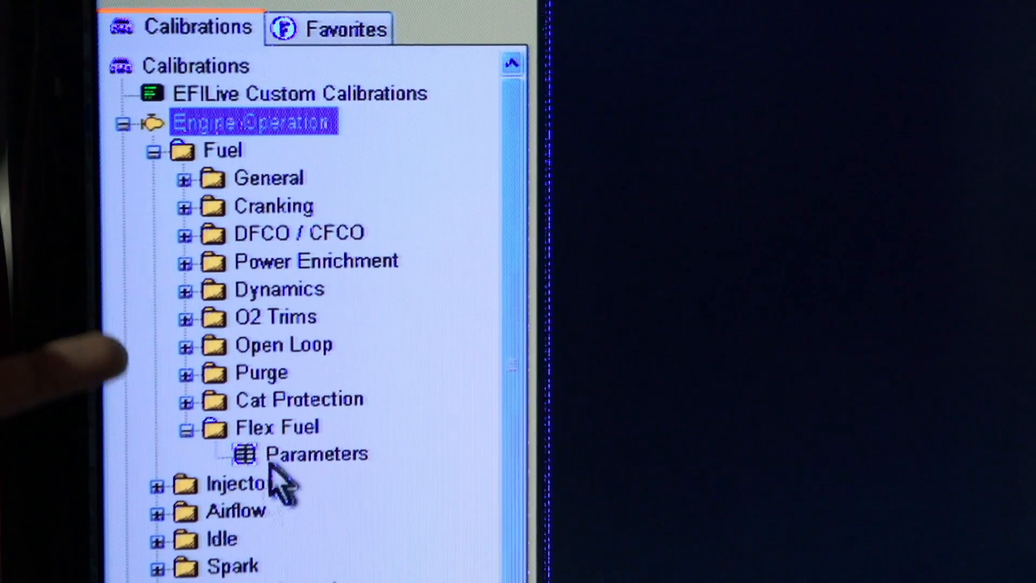